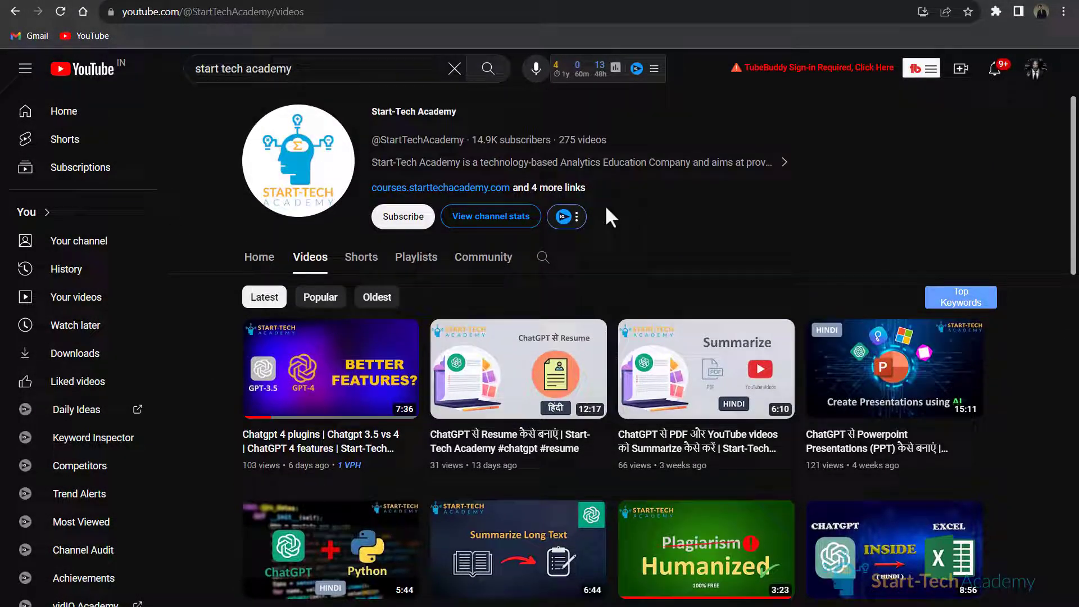
# Step: Switch from the YouTube channel tab to Bard with the meeting-request email prompt ready
pyautogui.click(402, 216)
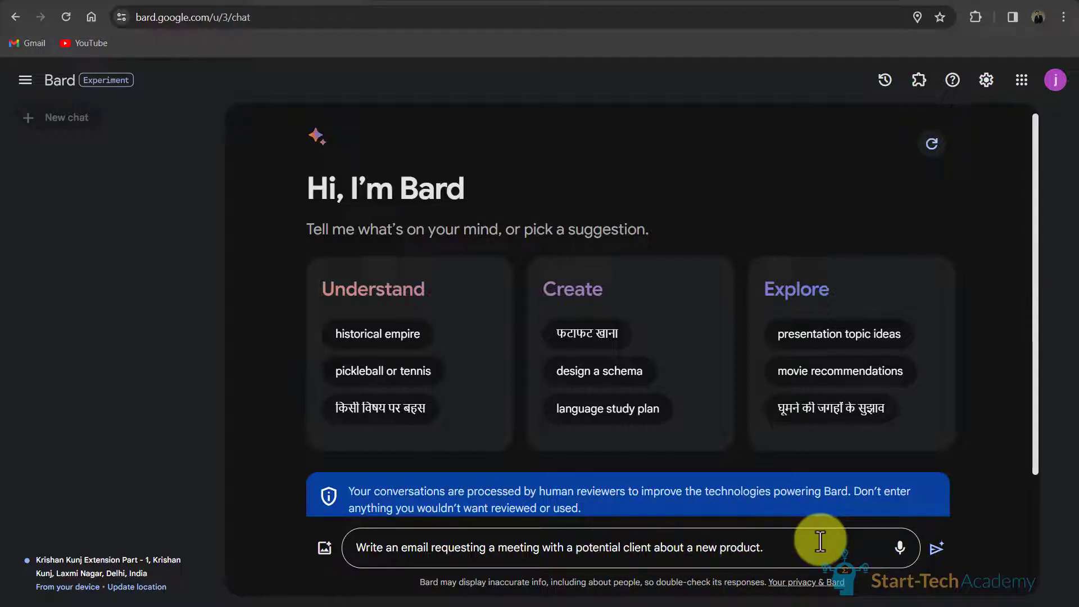
# Step: Send the prompt and get Bard's meeting-request email introducing the new product
pyautogui.click(934, 547)
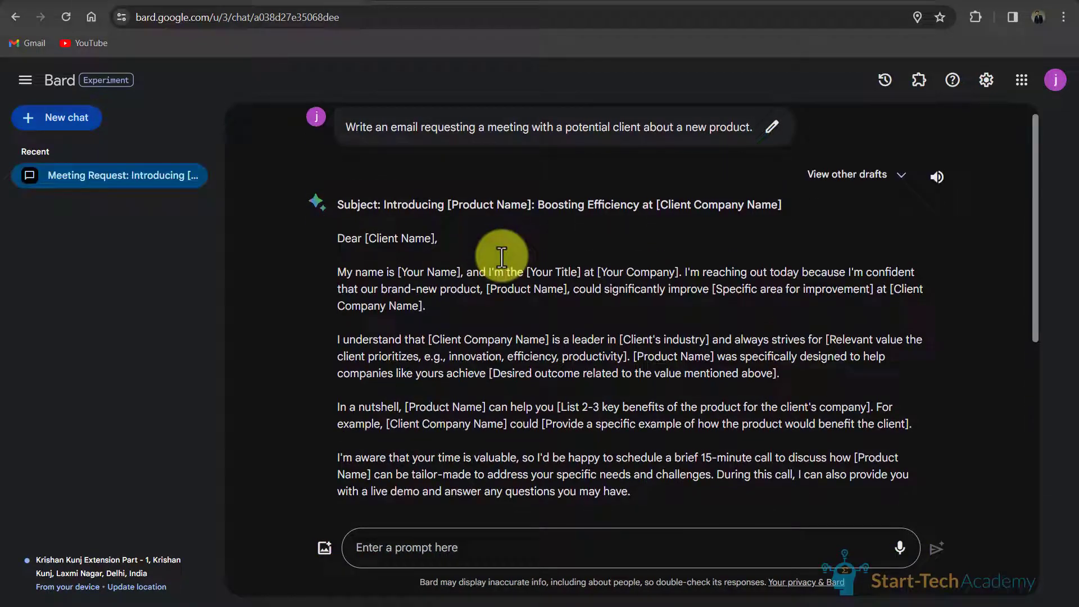
pyautogui.scroll(-3)
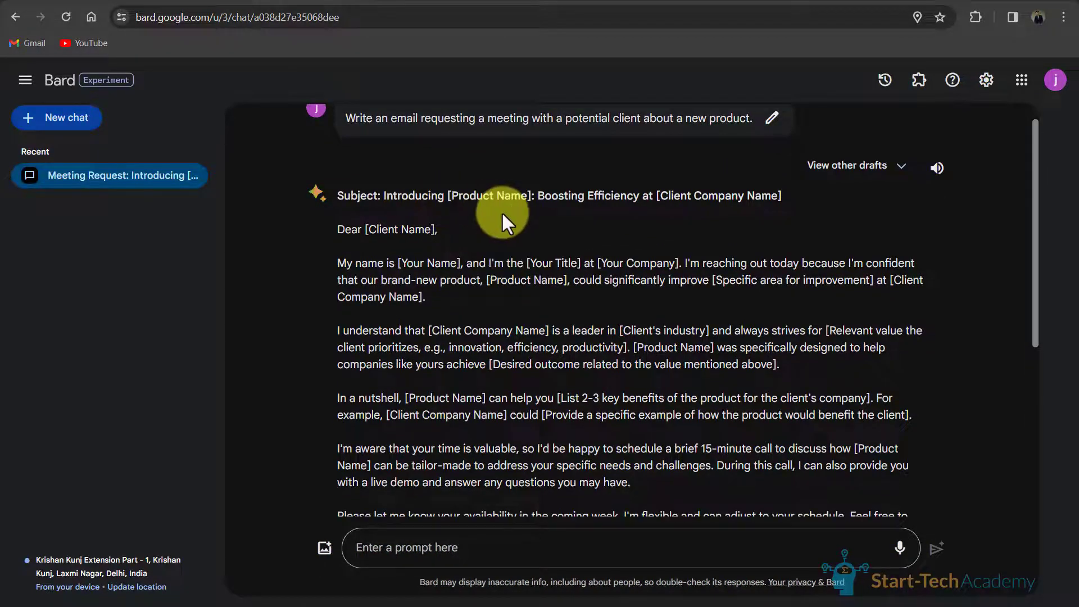
pyautogui.scroll(-3)
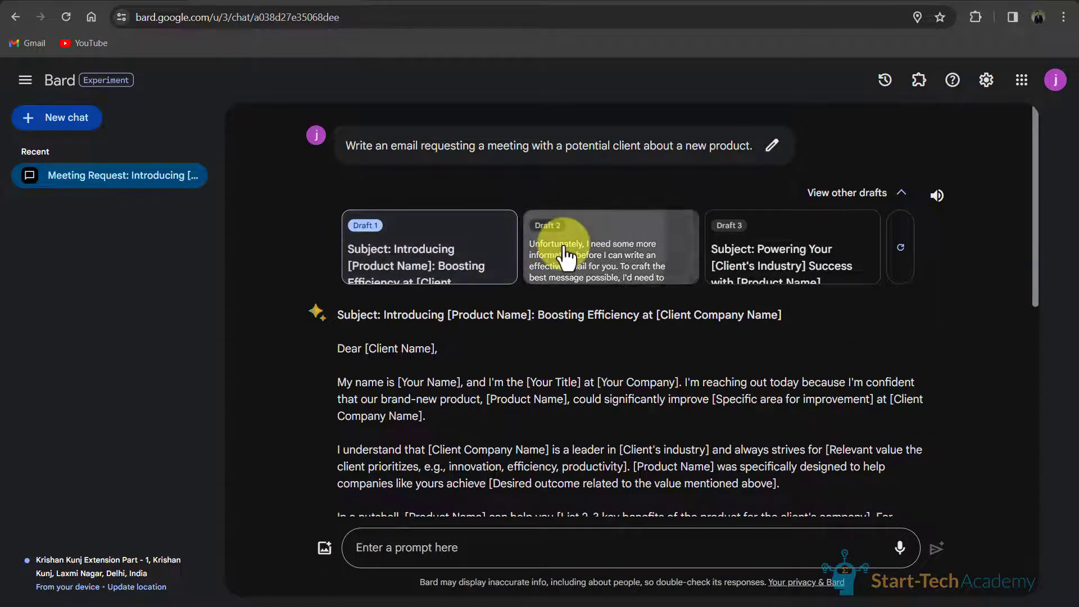
pyautogui.click(609, 247)
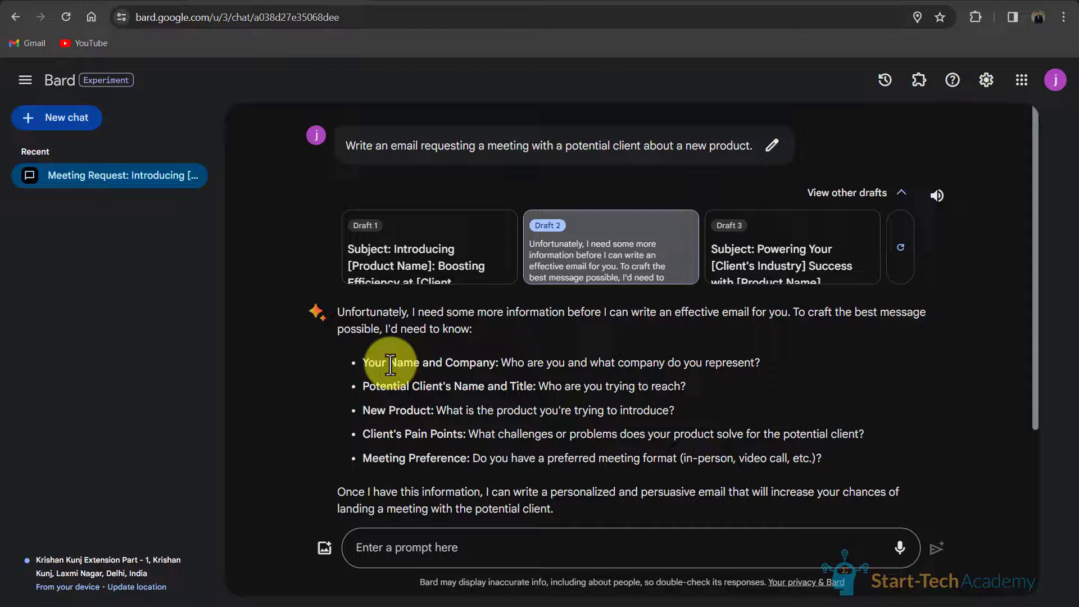
pyautogui.moveTo(479, 381)
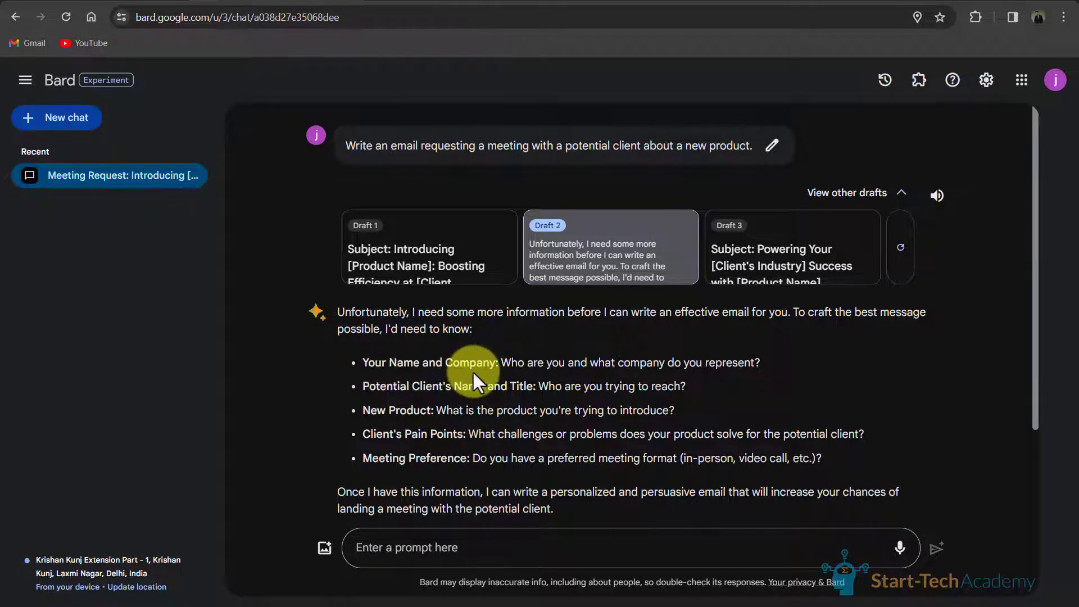
pyautogui.moveTo(447, 396)
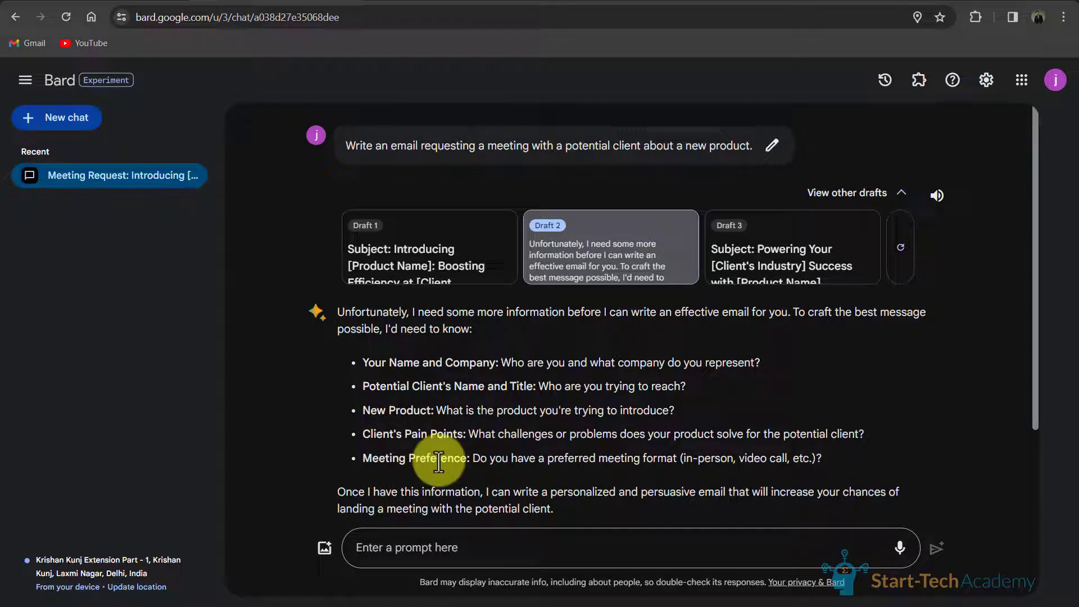
pyautogui.click(790, 246)
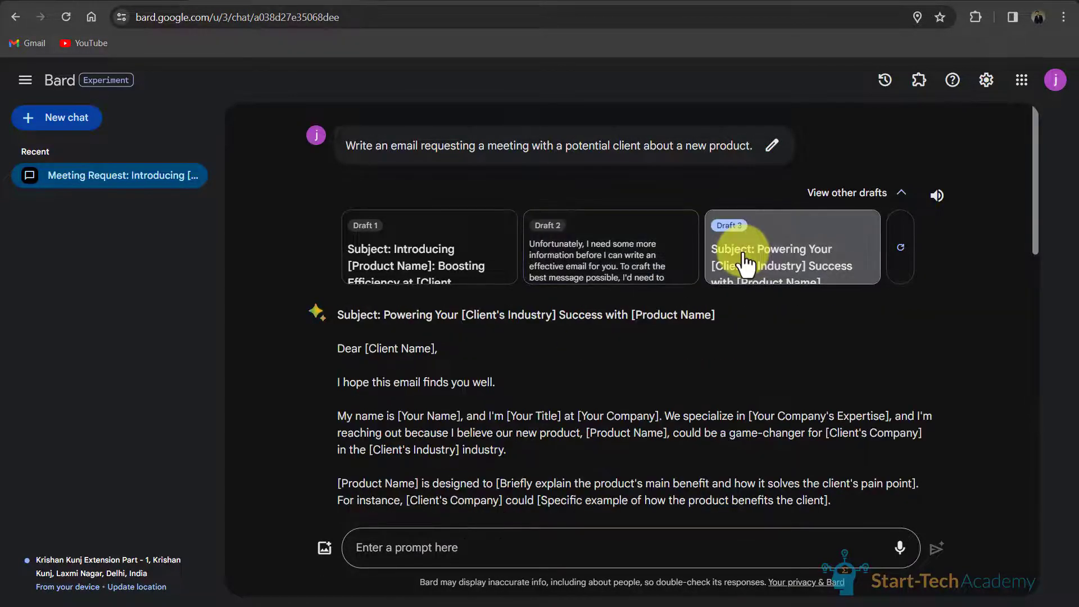
pyautogui.scroll(-3)
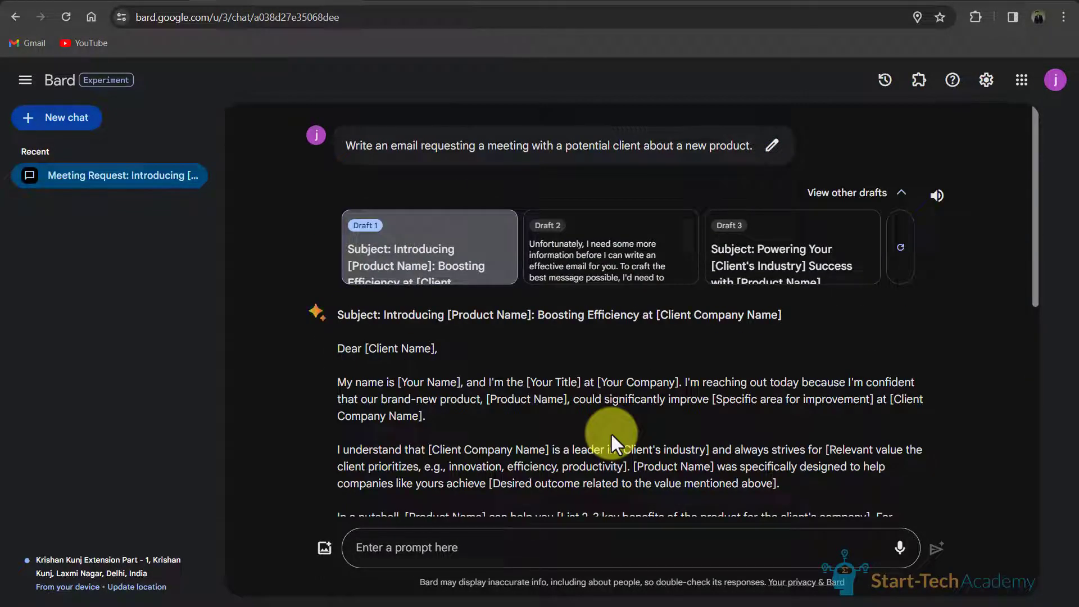
# Step: Read through Draft 1 of the meeting-request email before writing the follow-up
pyautogui.scroll(-3)
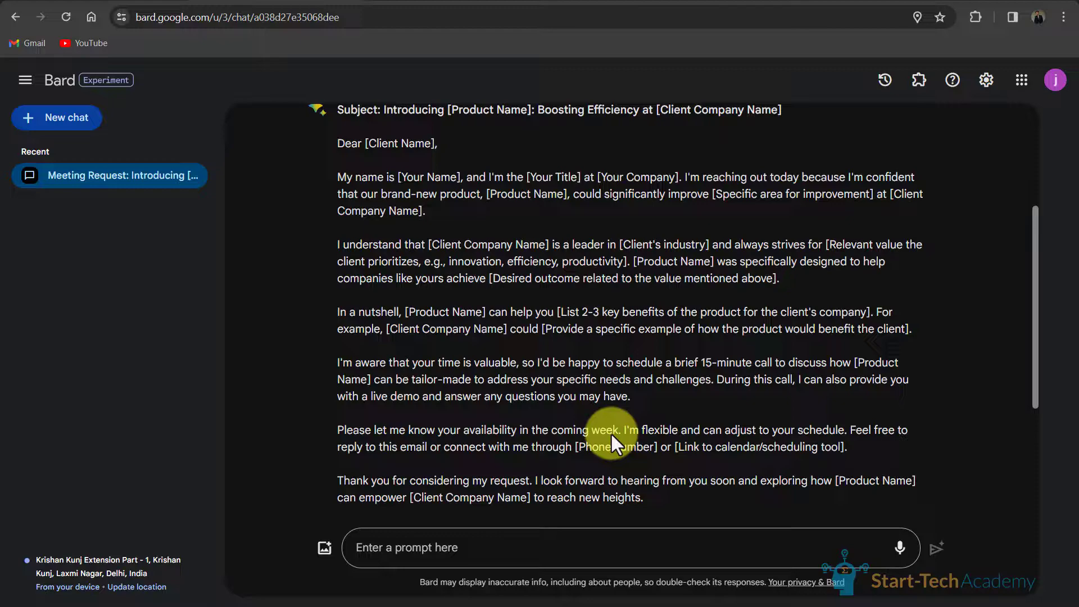
pyautogui.scroll(-3)
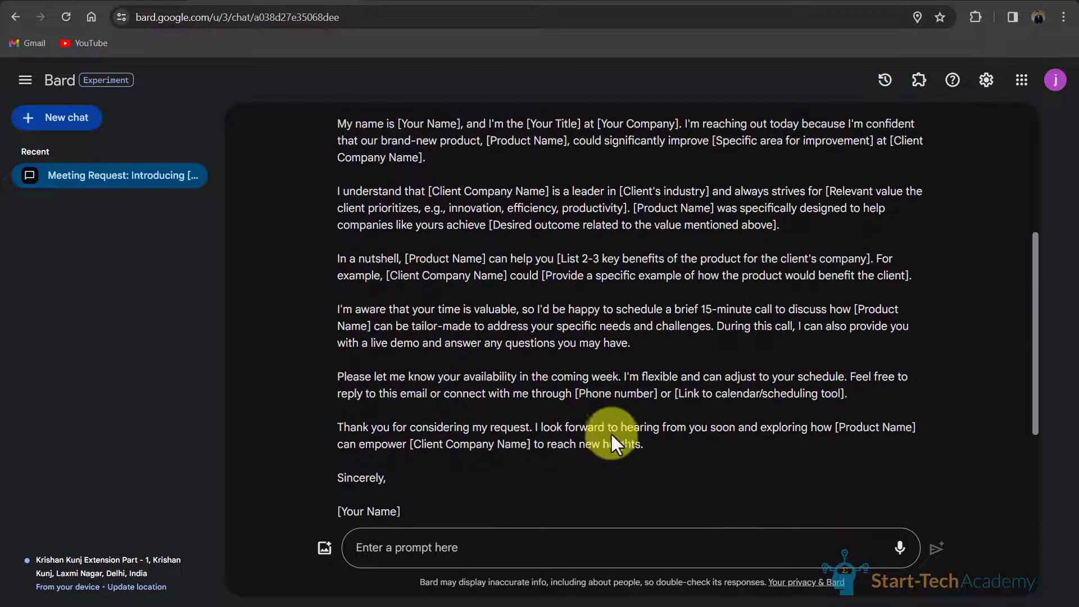
pyautogui.scroll(-3)
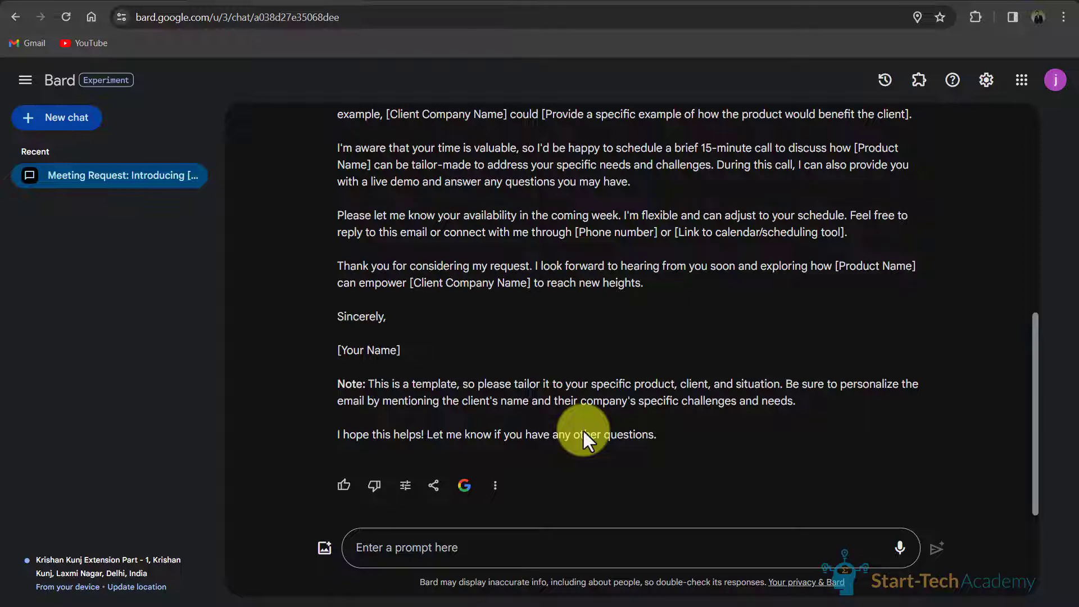
pyautogui.scroll(3)
pyautogui.write('In this Email, highlight that this product is innovative and cost-effective as compared to competitor products and it will be a game changer. Also, make it more concise.')
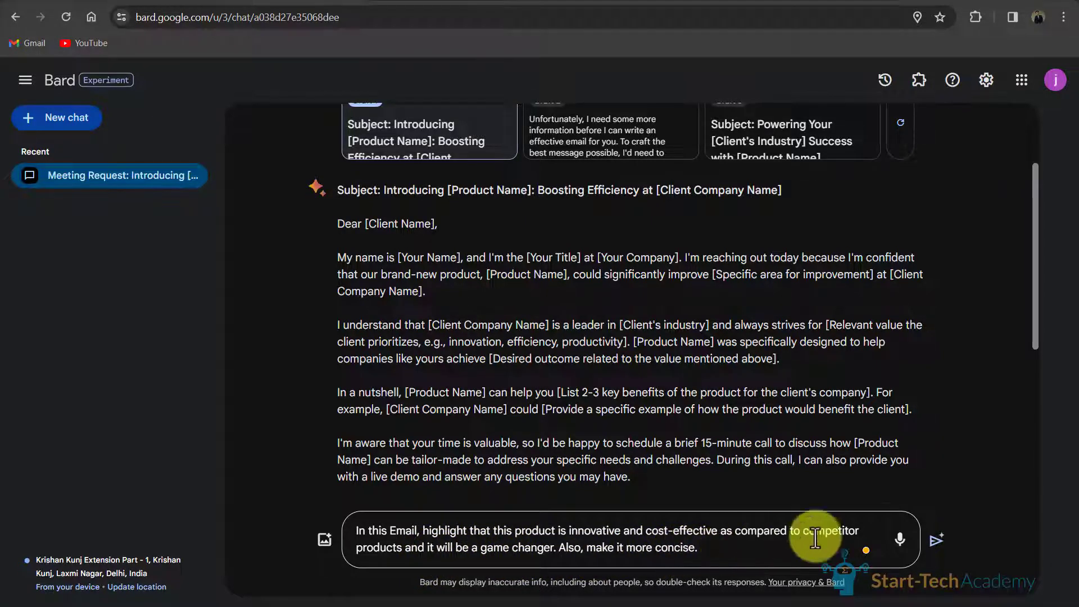
# Step: Send the revision request and get a concise, innovation- and cost-focused email rewrite
pyautogui.click(936, 540)
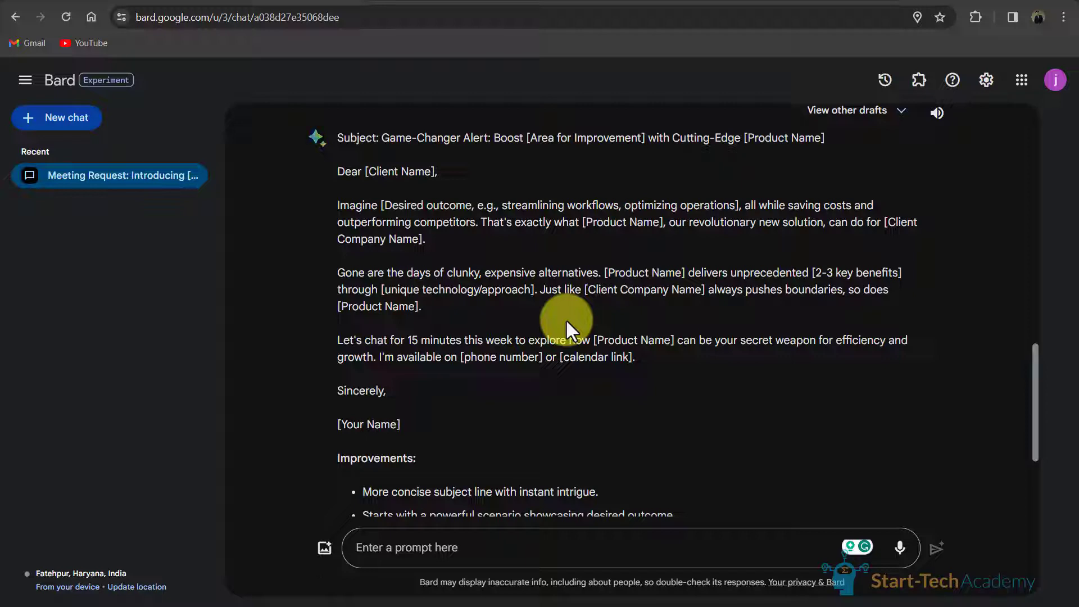
pyautogui.click(407, 476)
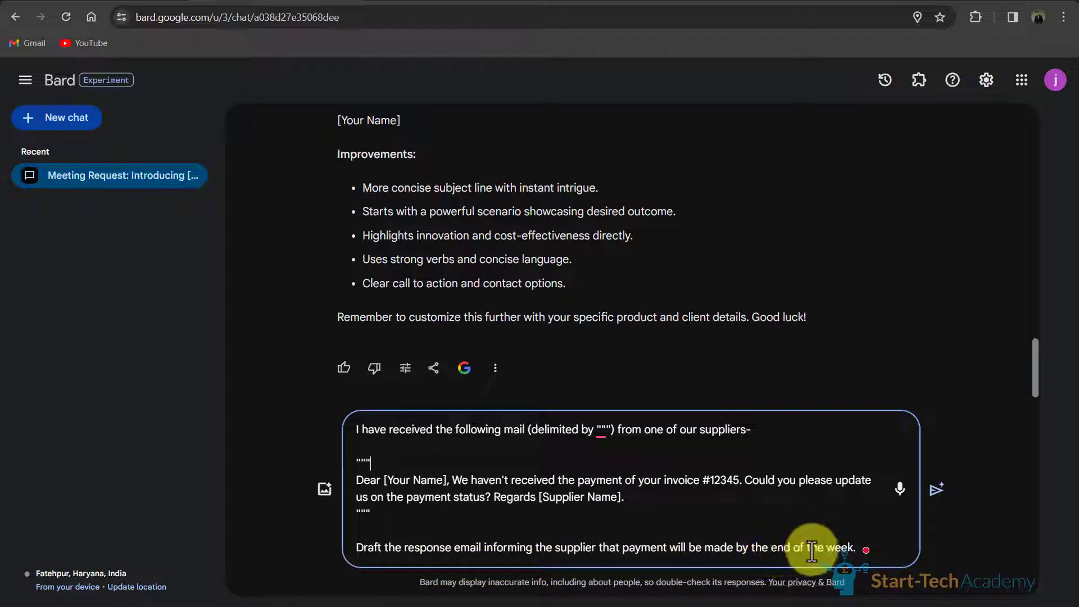
# Step: Send the supplier prompt and get a reply promising invoice #12345 payment by week's end
pyautogui.click(936, 488)
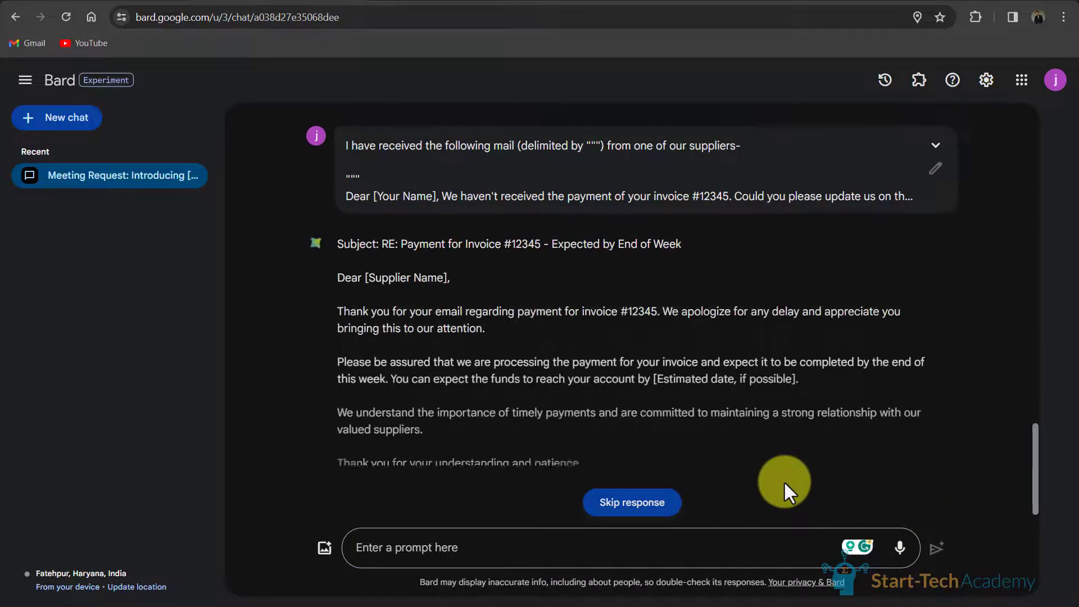
pyautogui.scroll(-3)
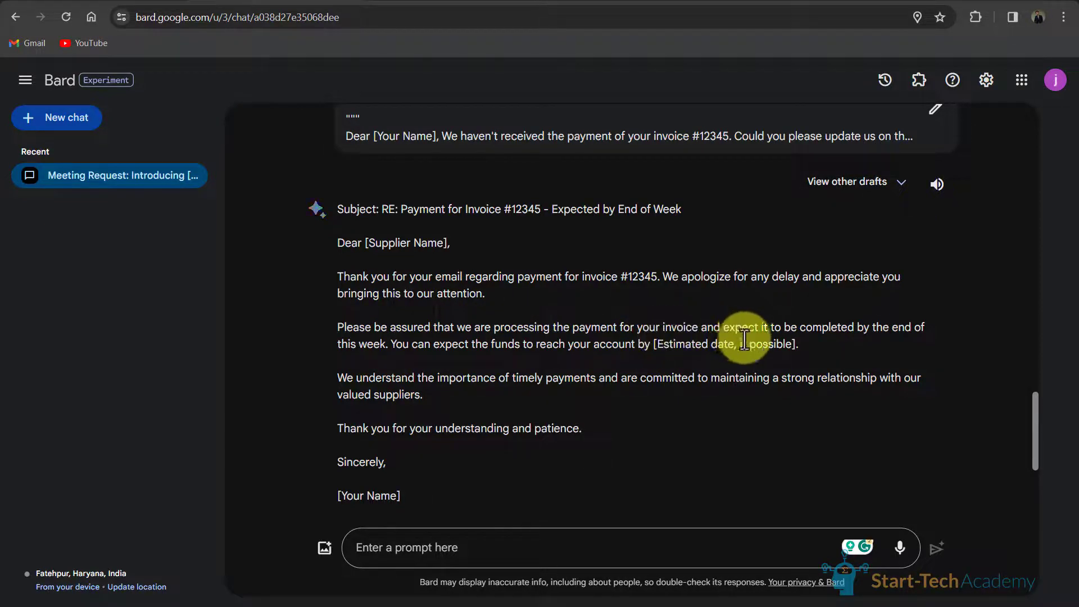
pyautogui.moveTo(399, 265)
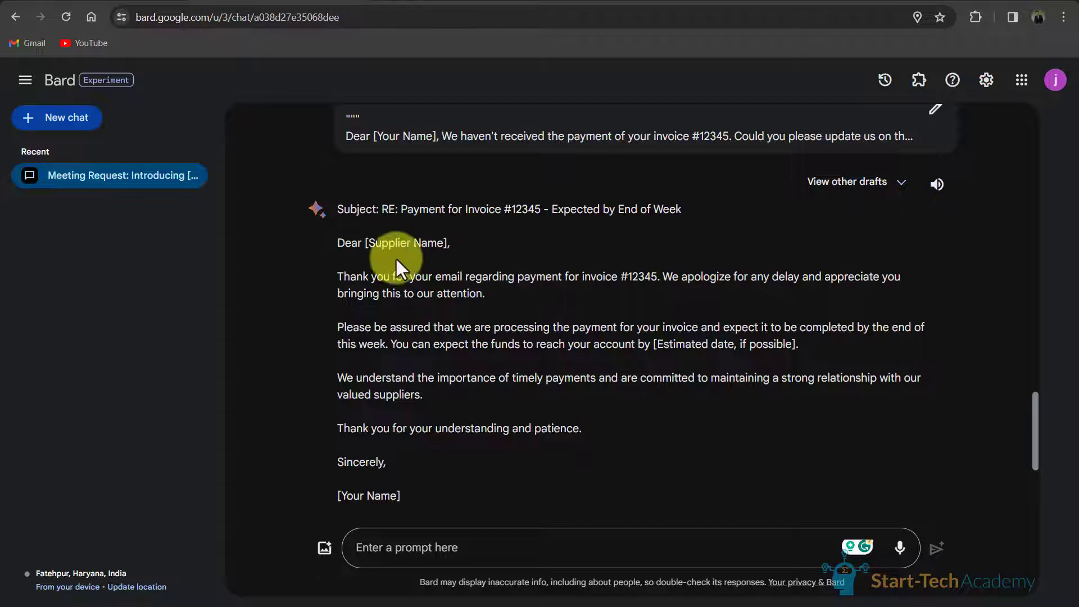
pyautogui.moveTo(447, 364)
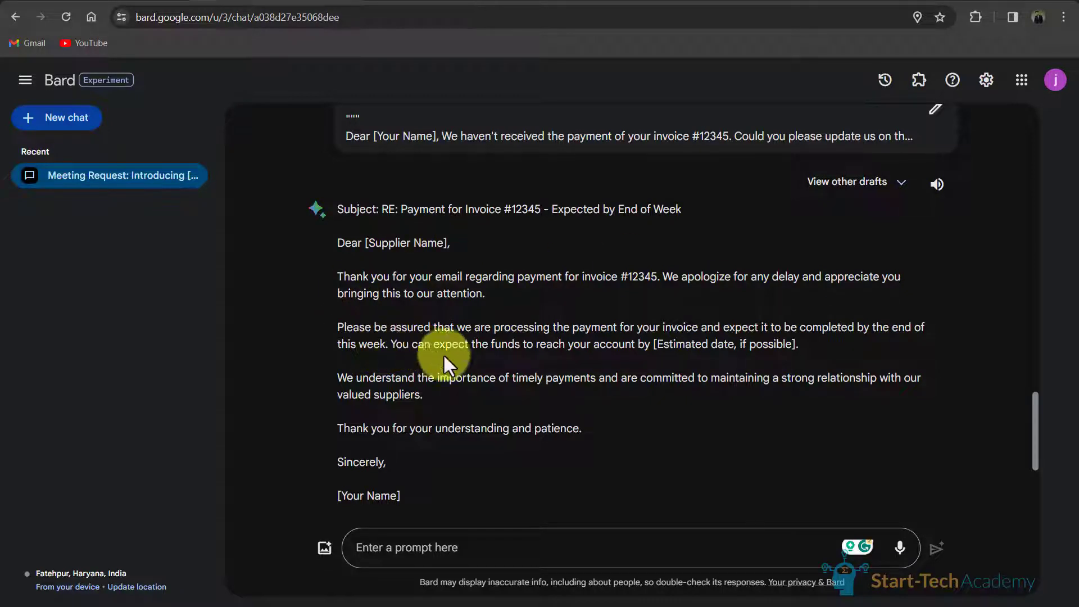
pyautogui.moveTo(437, 385)
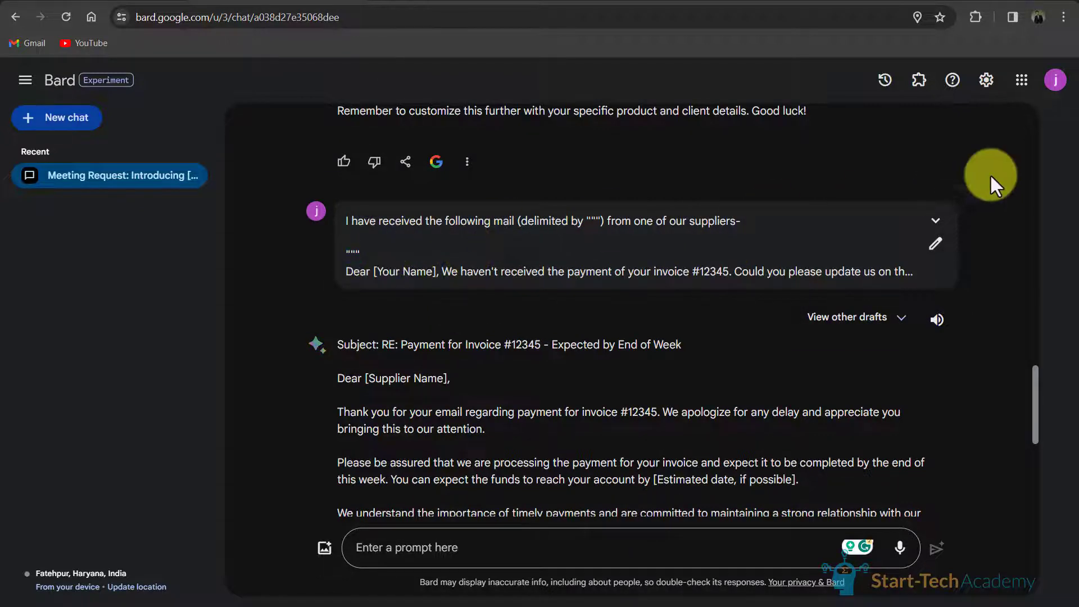
# Step: Expand the submitted supplier-payment prompt to show its full quoted message and instruction
pyautogui.click(934, 222)
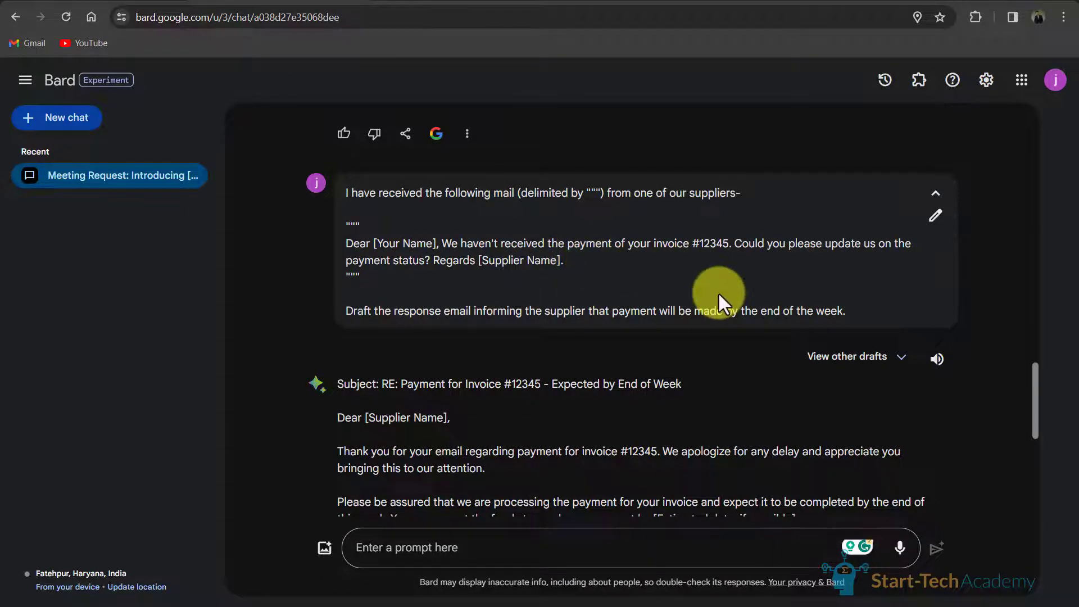
pyautogui.scroll(-3)
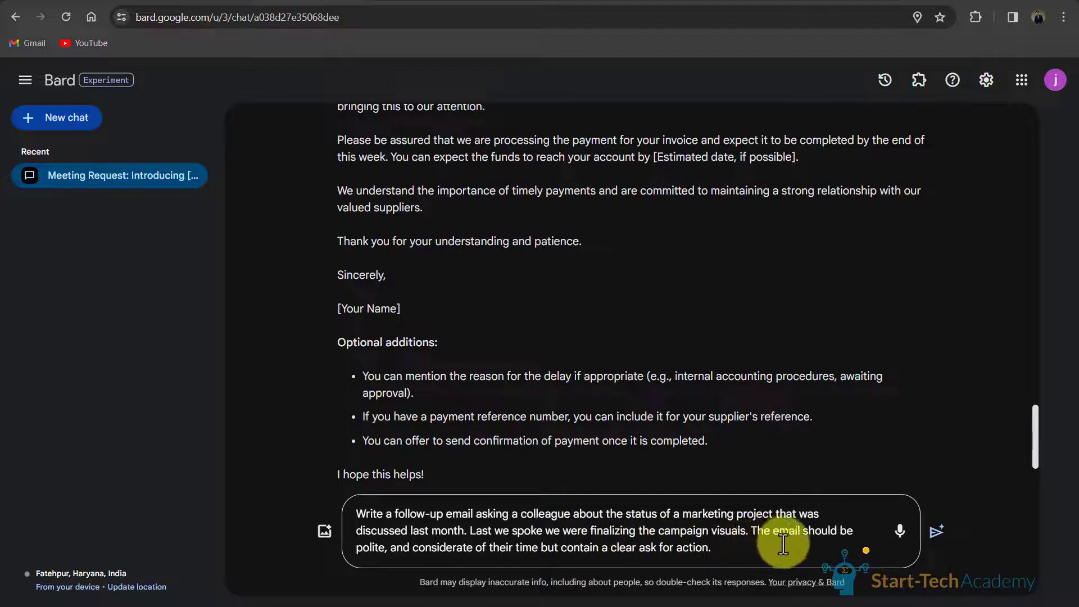
pyautogui.moveTo(471, 568)
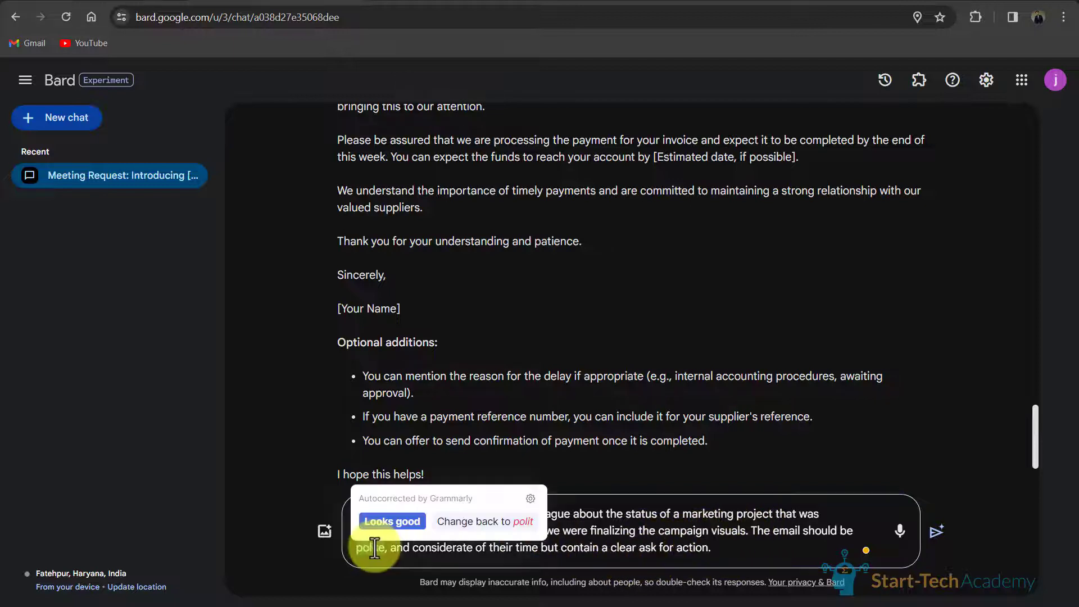
# Step: Accept Grammarly's 'polite' correction and submit the colleague marketing-project follow-up request
pyautogui.click(391, 521)
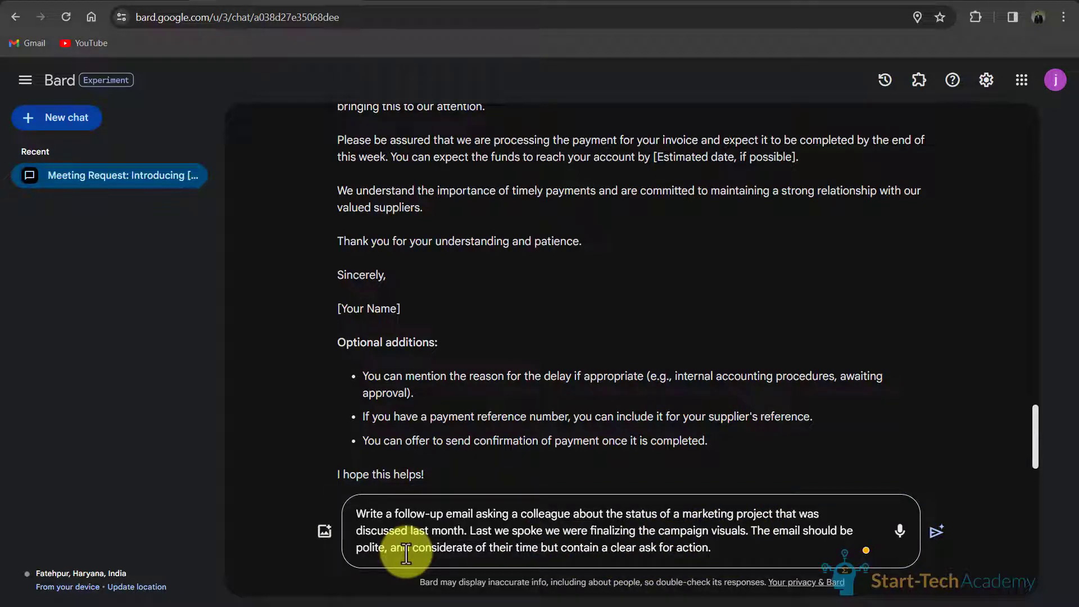
pyautogui.moveTo(833, 461)
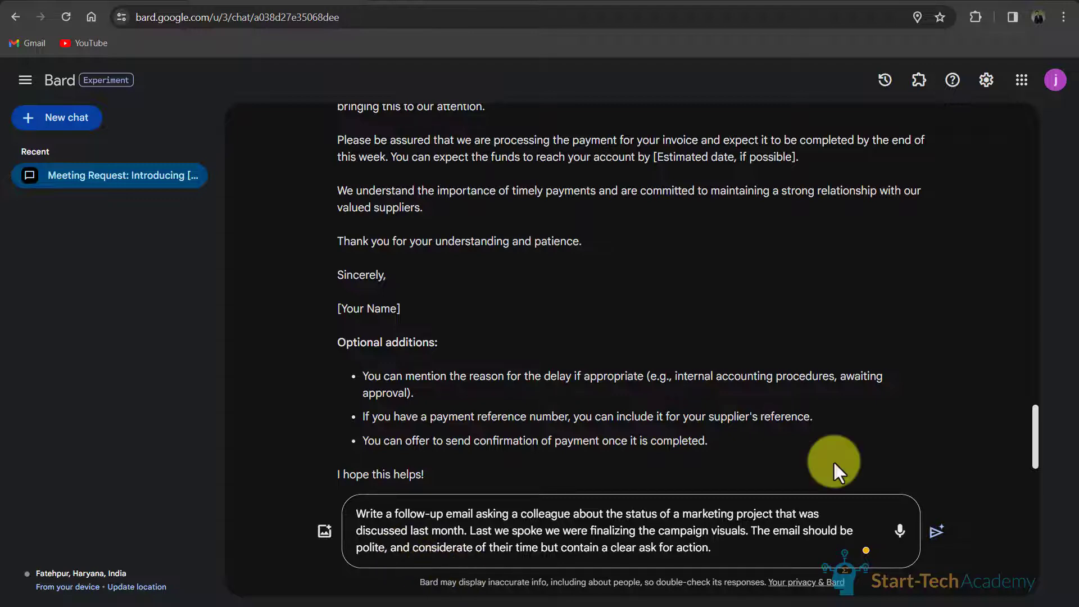
pyautogui.click(406, 476)
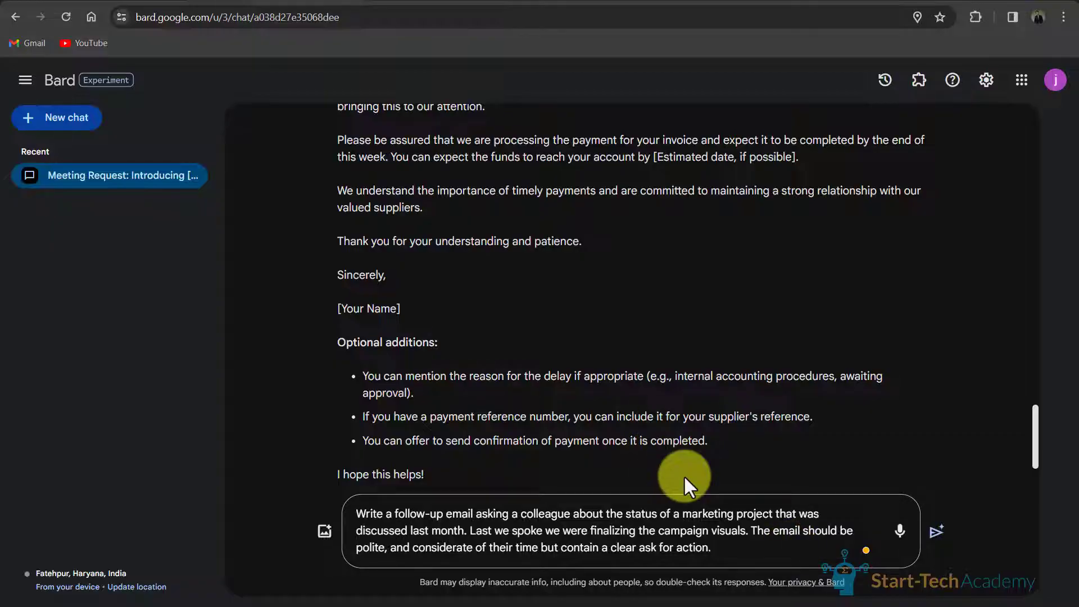
pyautogui.click(936, 532)
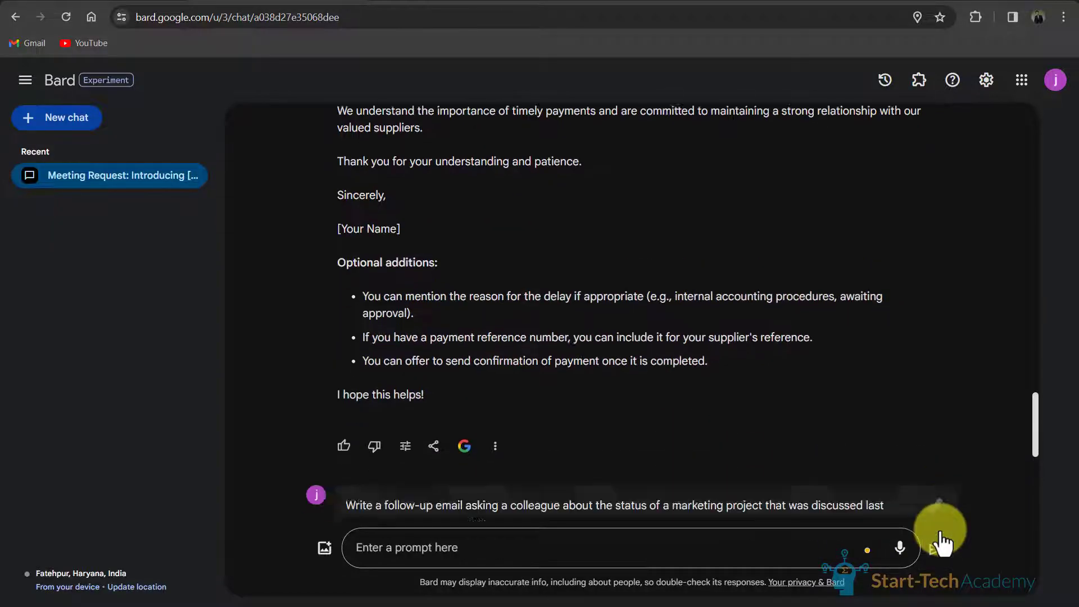
# Step: Read Bard's follow-up email on the campaign visuals, then return to the YouTube tab
pyautogui.click(940, 533)
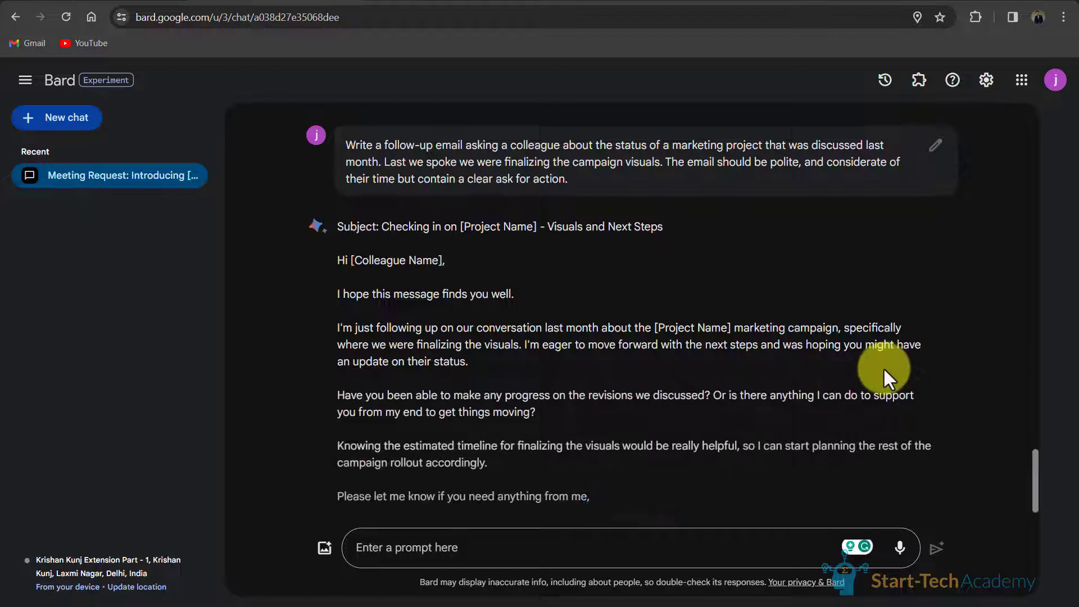
pyautogui.scroll(-3)
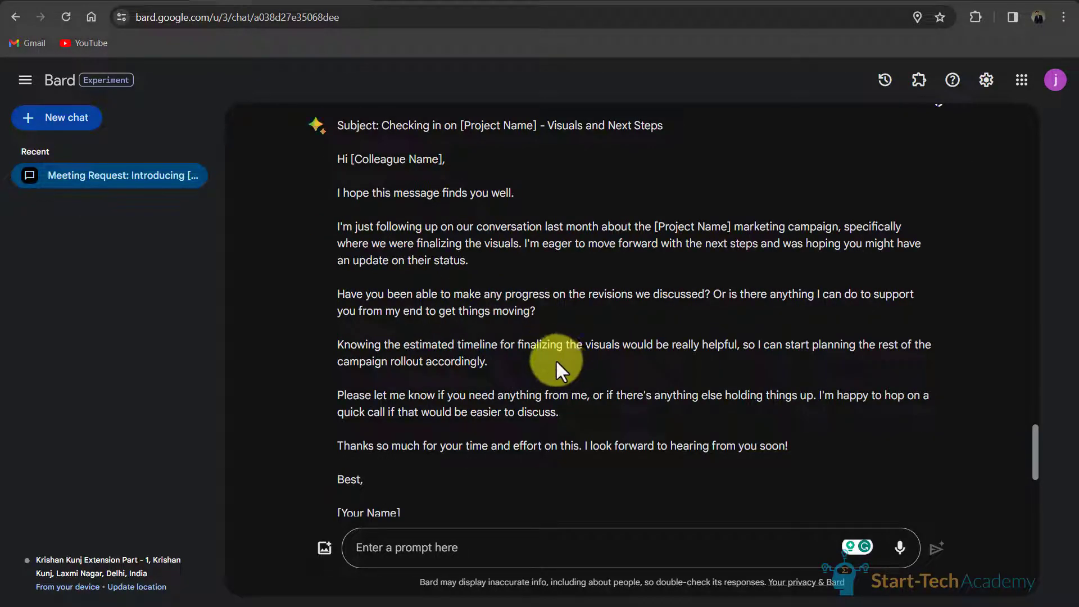
pyautogui.scroll(-3)
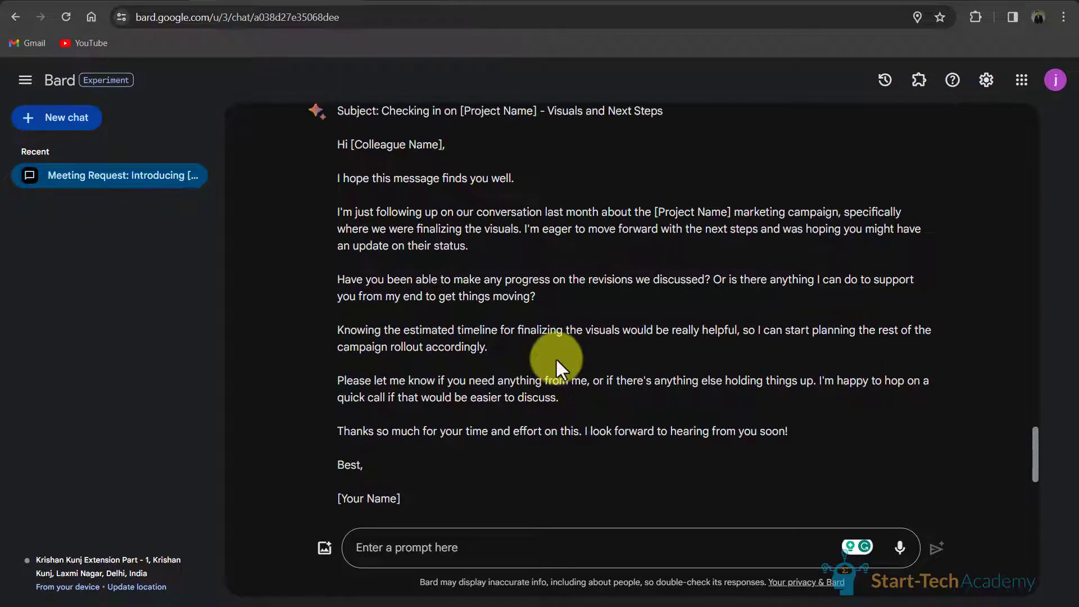
pyautogui.scroll(-3)
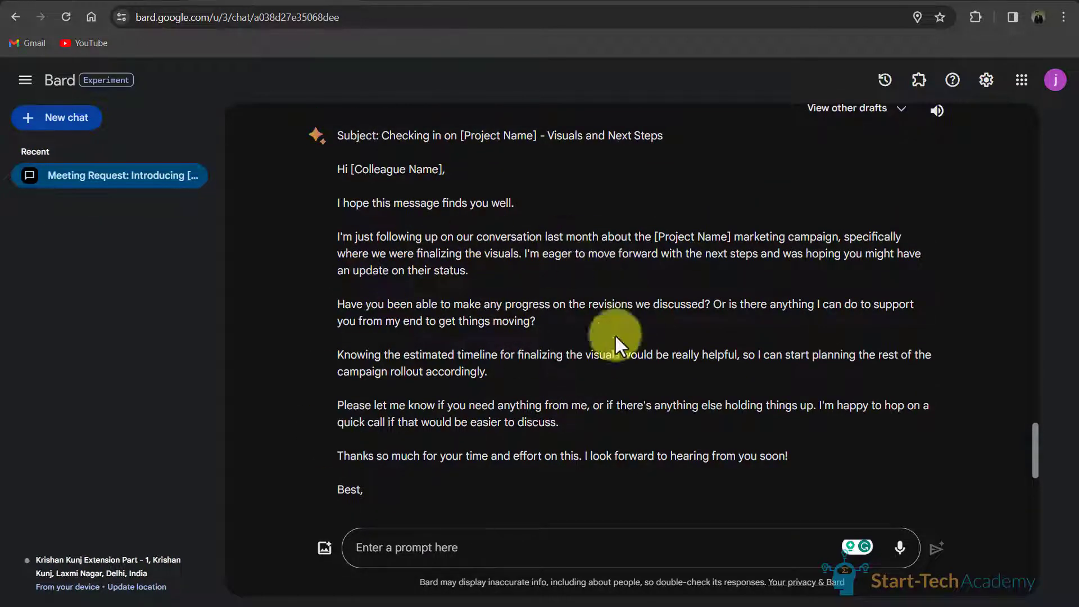
pyautogui.click(82, 43)
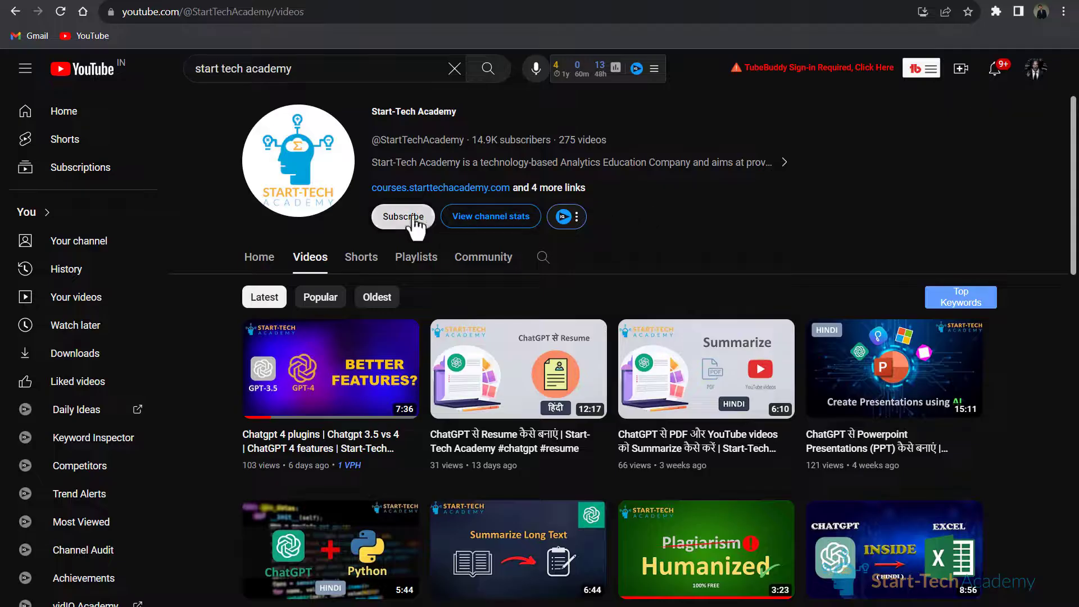
# Step: Browse further down the Start-Tech Academy channel's video list to older uploads
pyautogui.scroll(-3)
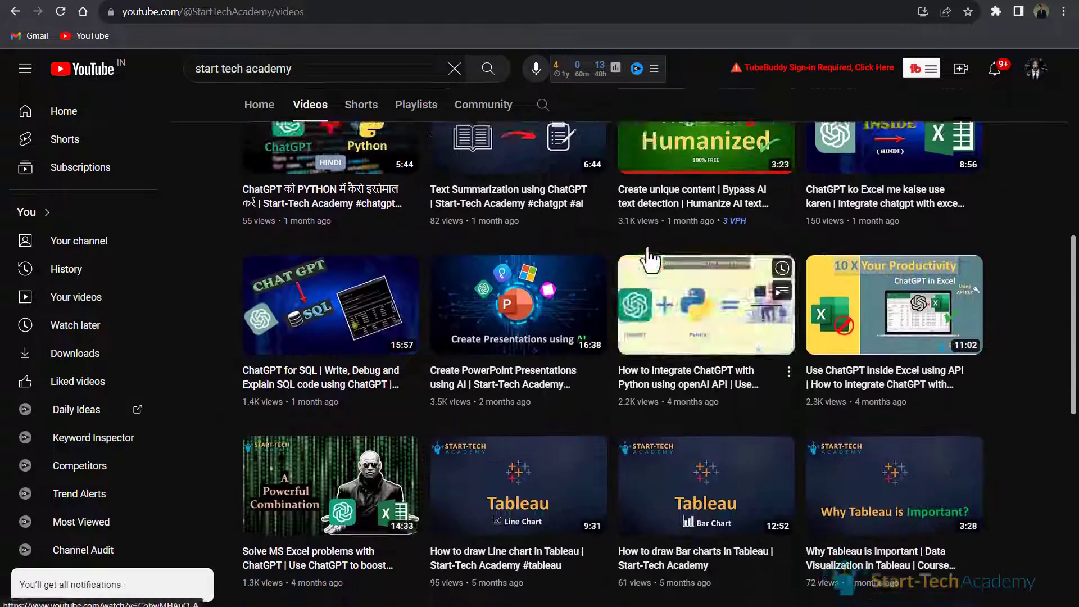